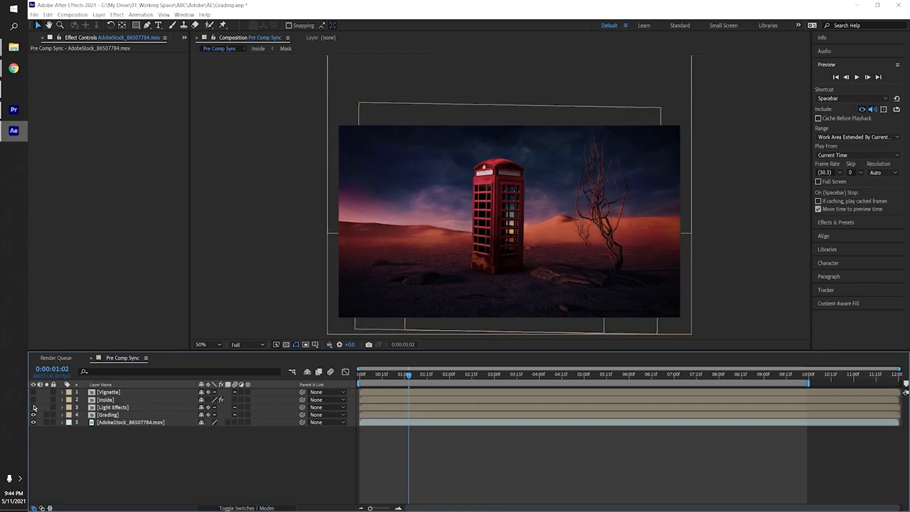
# Turn on visibility of the Light Effects layer so the phone booth interior glows.
pyautogui.click(34, 392)
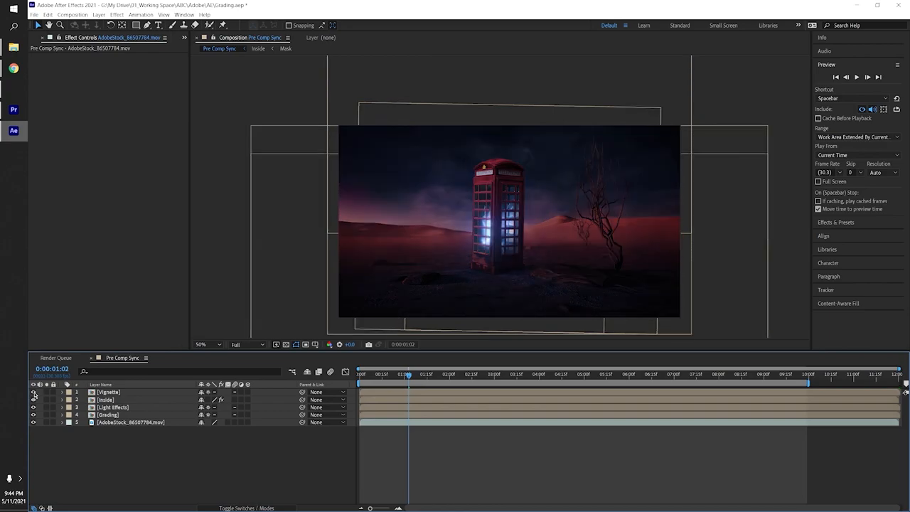